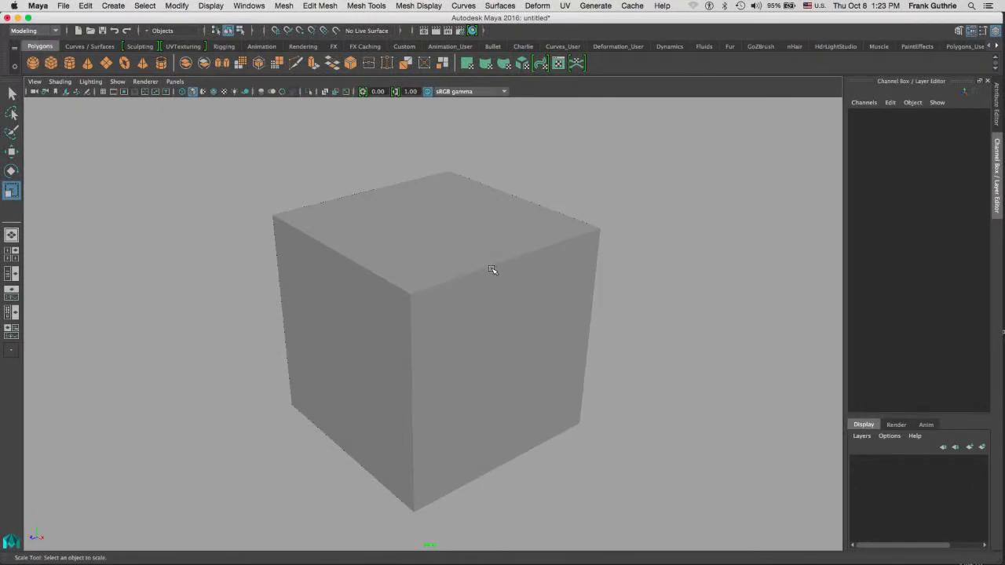
{"action": "mouse_move", "coordinate": [231, 189]}
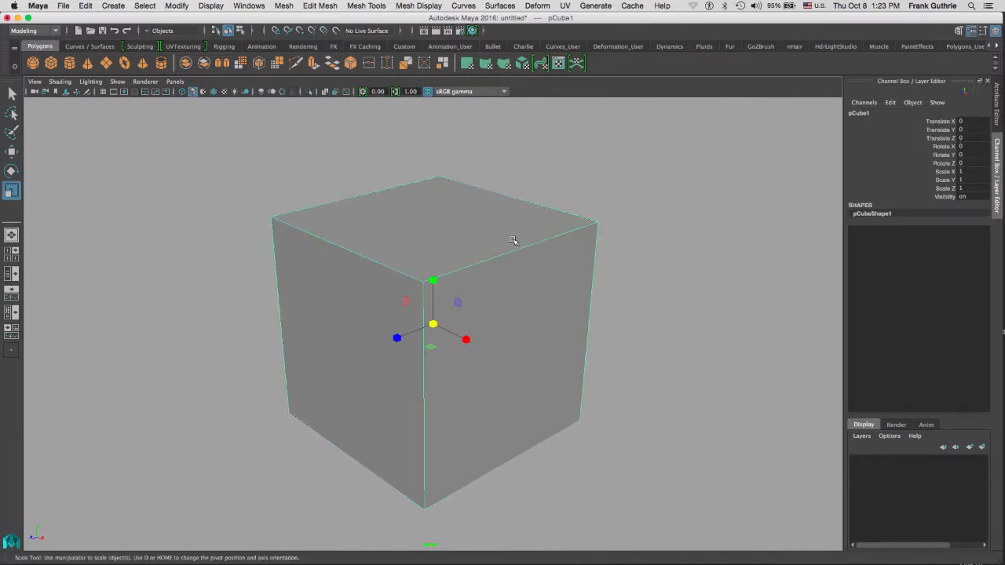
{"action": "mouse_move", "coordinate": [502, 228]}
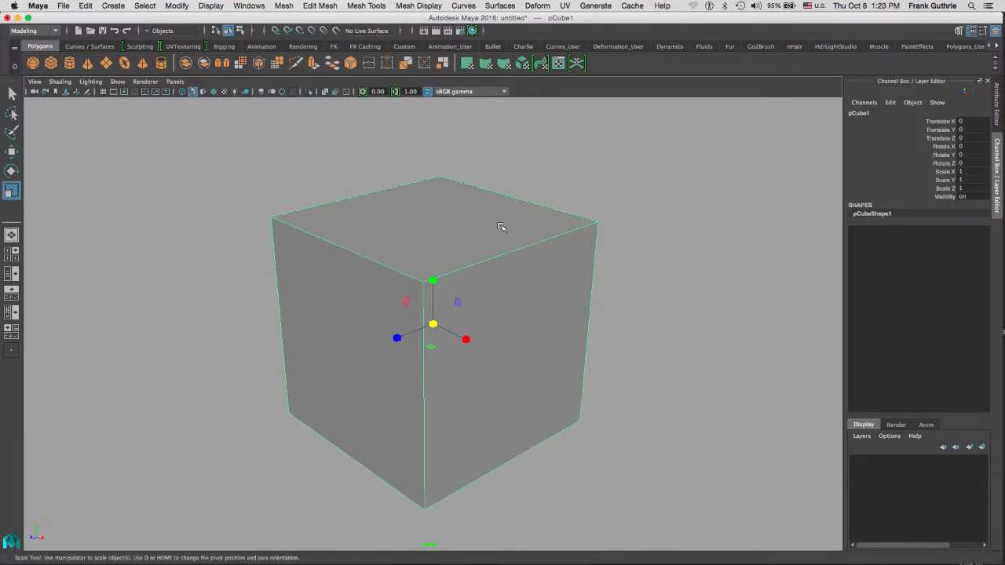
Step: Select pCube1 so its transform values are listed and it is ready to move
{"action": "right_click", "coordinate": [501, 227]}
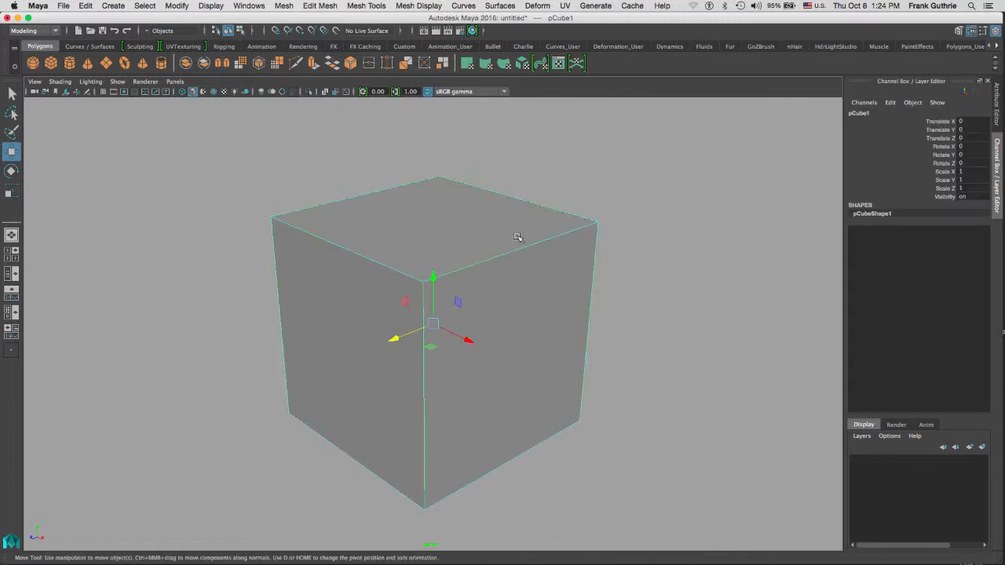
{"action": "mouse_move", "coordinate": [558, 192]}
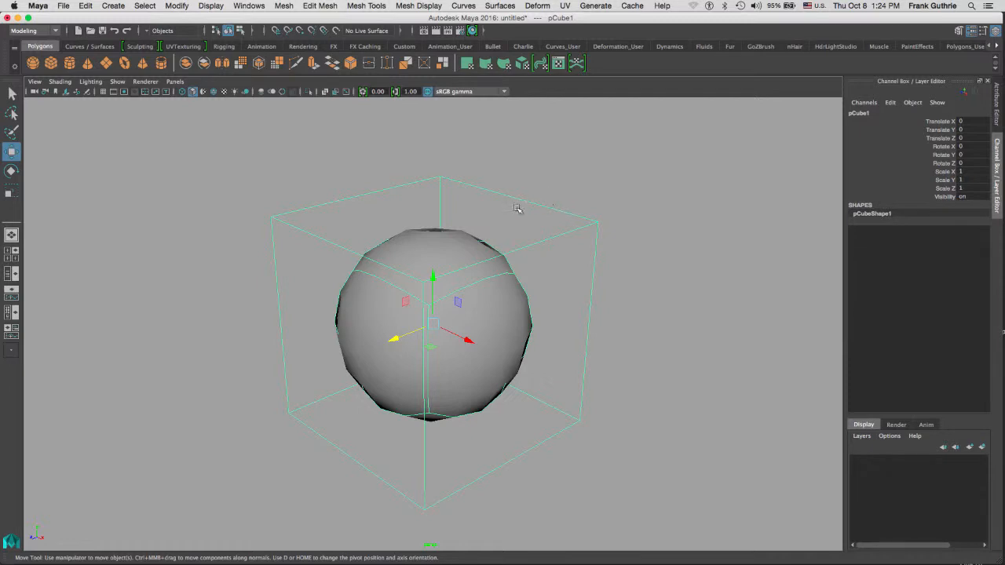
{"action": "mouse_move", "coordinate": [281, 247]}
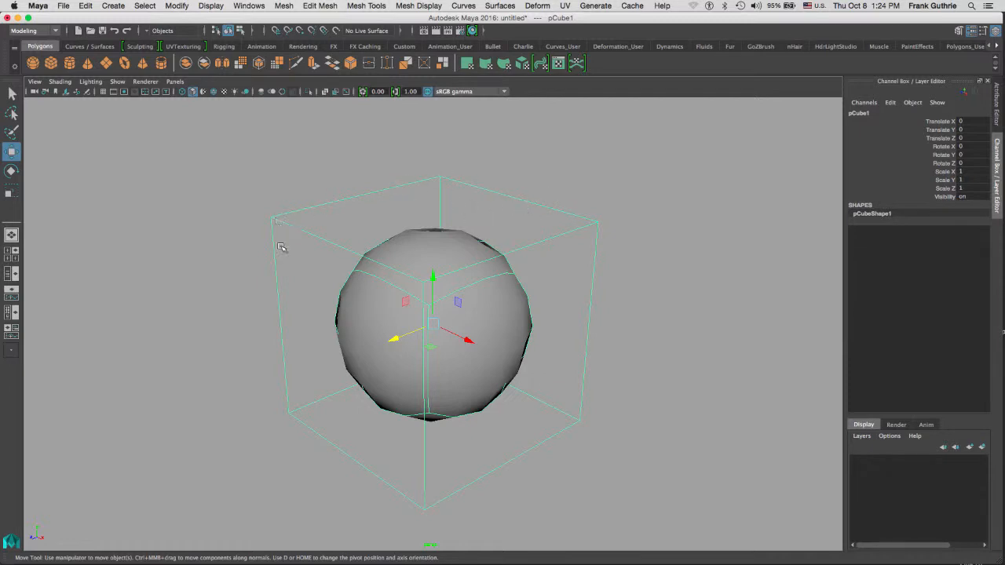
{"action": "mouse_move", "coordinate": [507, 377]}
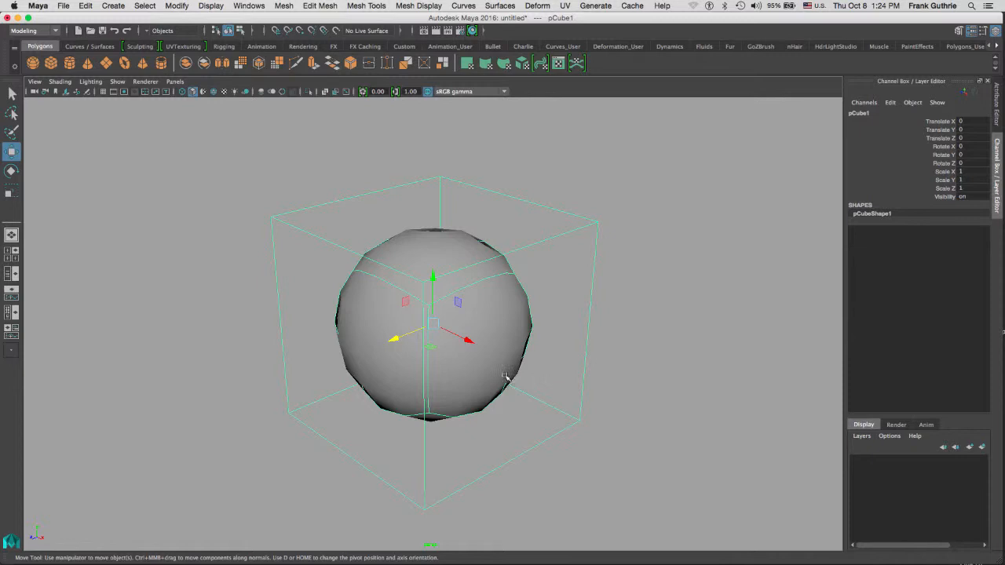
{"action": "mouse_move", "coordinate": [511, 285]}
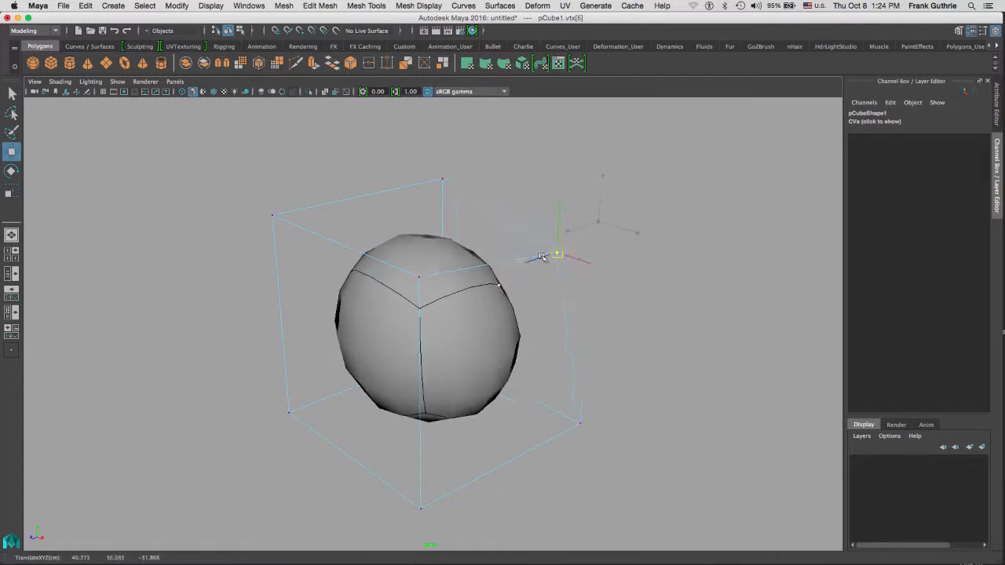
Step: Move a cage vertex to reshape the smoothed cube preview
{"action": "left_click_drag", "start_coordinate": [558, 255], "coordinate": [575, 216]}
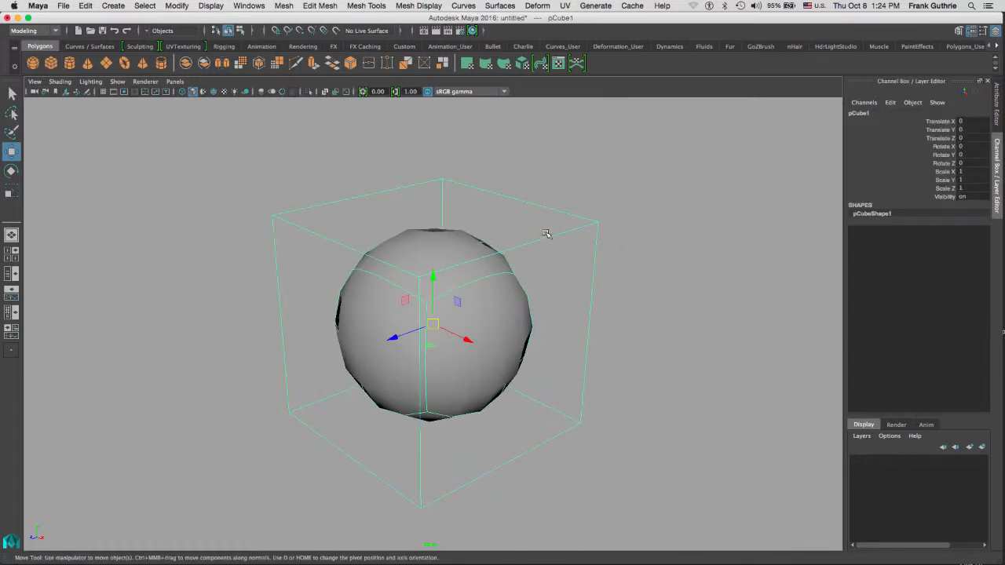
Step: Show the smoothed-only preview, then return the cube to its plain boxy display and orbit around it
{"action": "key", "text": "3"}
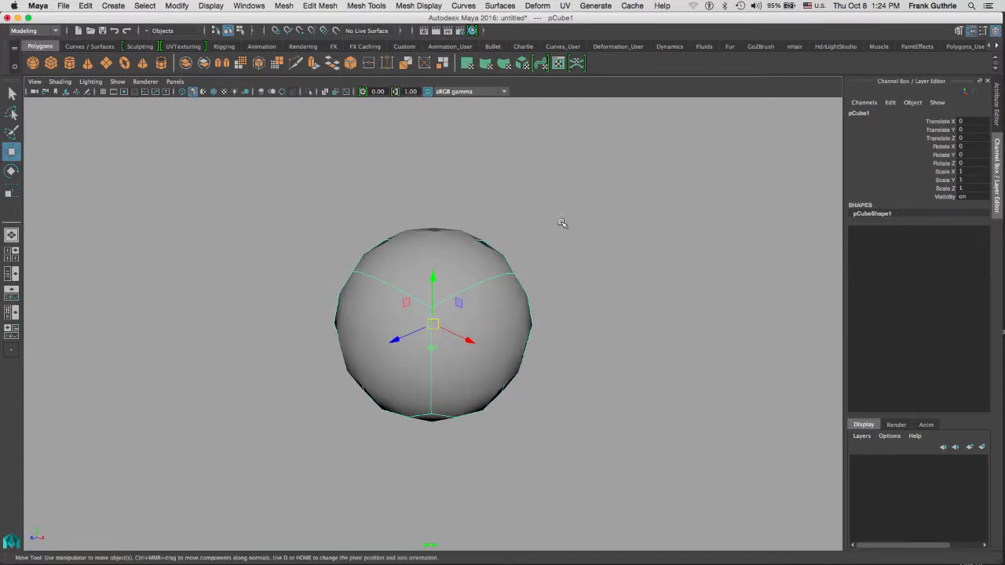
{"action": "key", "text": "1"}
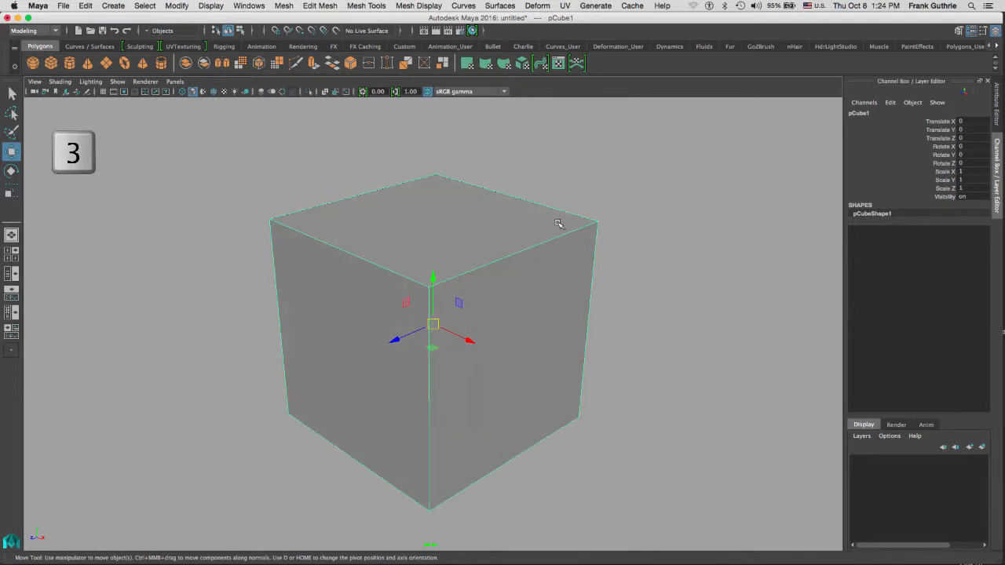
{"action": "left_click_drag", "start_coordinate": [559, 224], "coordinate": [453, 219]}
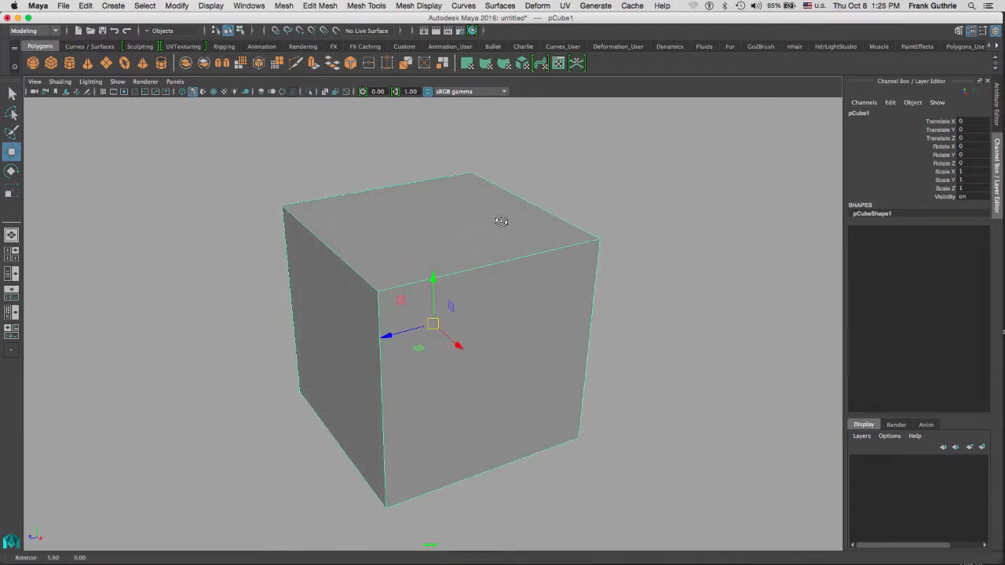
{"action": "left_click_drag", "start_coordinate": [501, 221], "coordinate": [490, 230]}
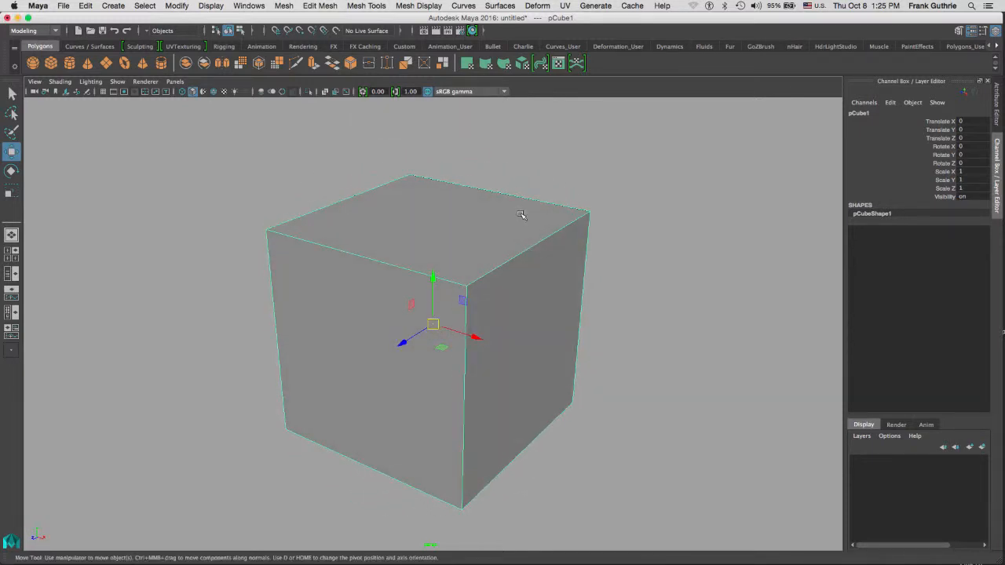
{"action": "mouse_move", "coordinate": [477, 219]}
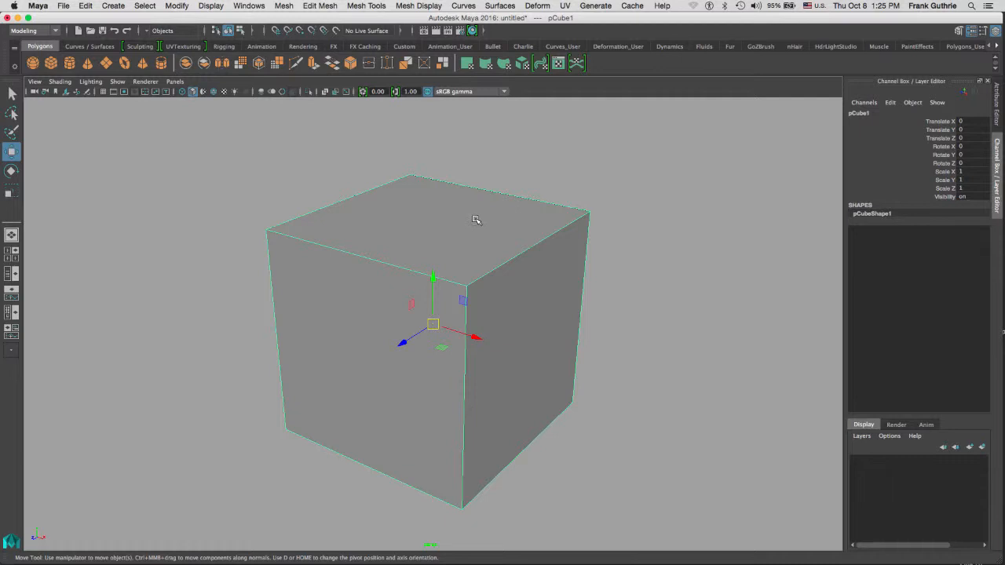
{"action": "mouse_move", "coordinate": [478, 221]}
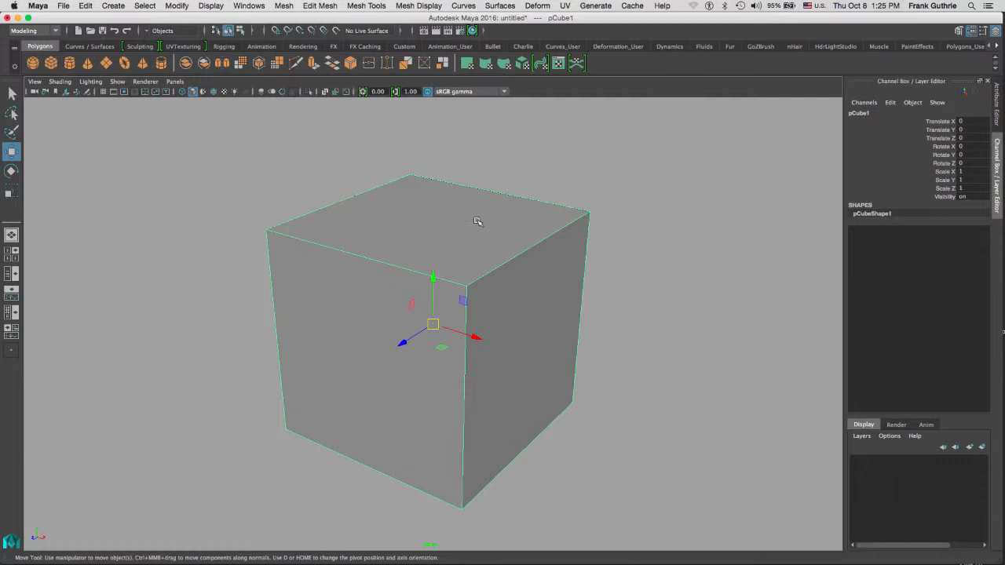
Step: Switch pCube1 to wireframe shading showing its edges only
{"action": "key", "text": "4"}
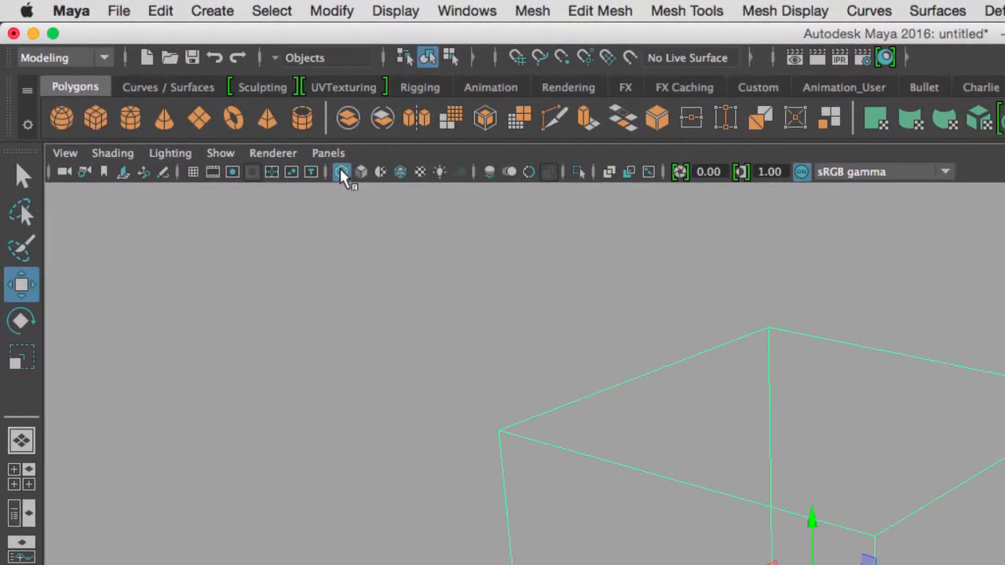
{"action": "mouse_move", "coordinate": [342, 172]}
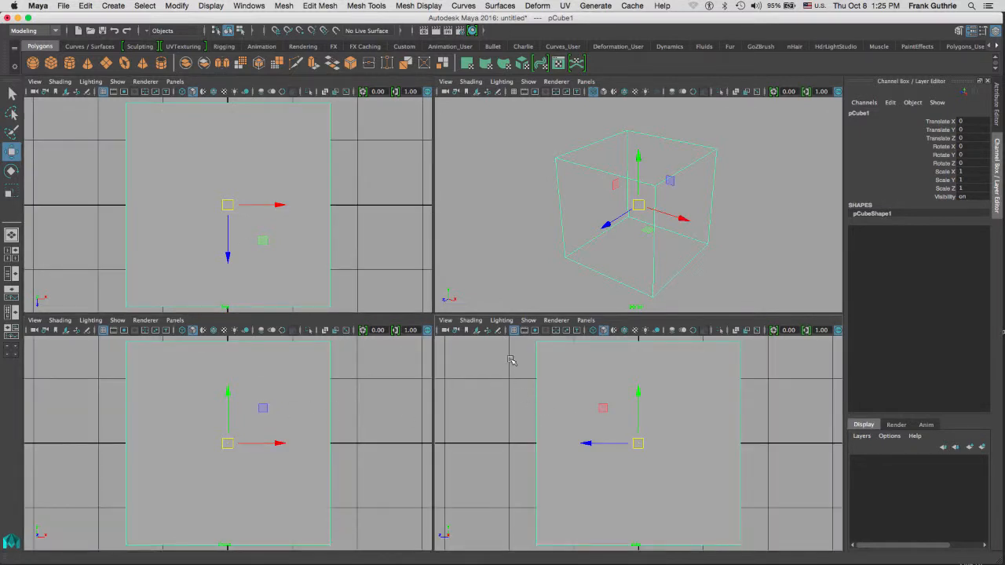
{"action": "mouse_move", "coordinate": [782, 337]}
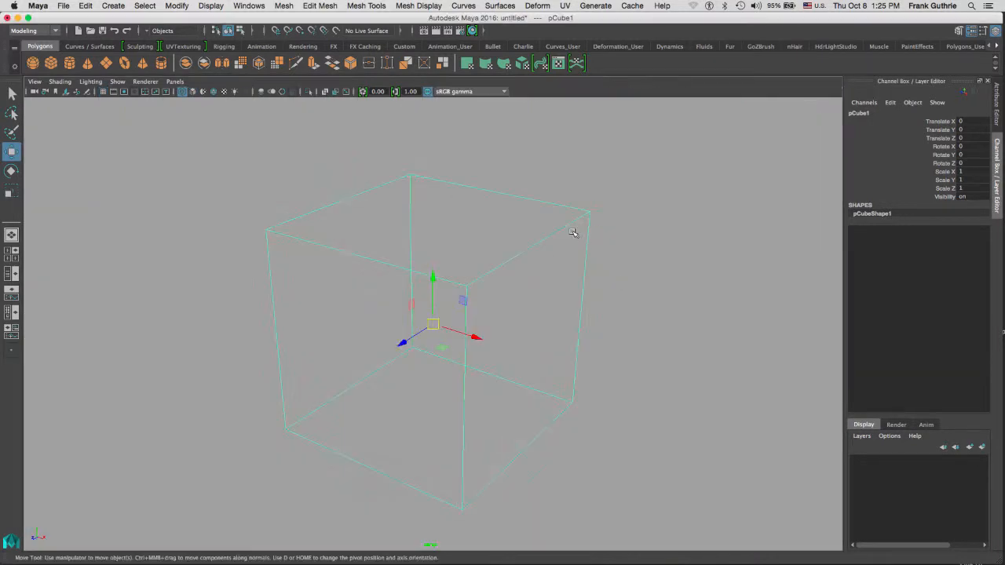
Step: Switch the cube's shading mode with the 4 hotkey, leaving it in wireframe
{"action": "key", "text": "4"}
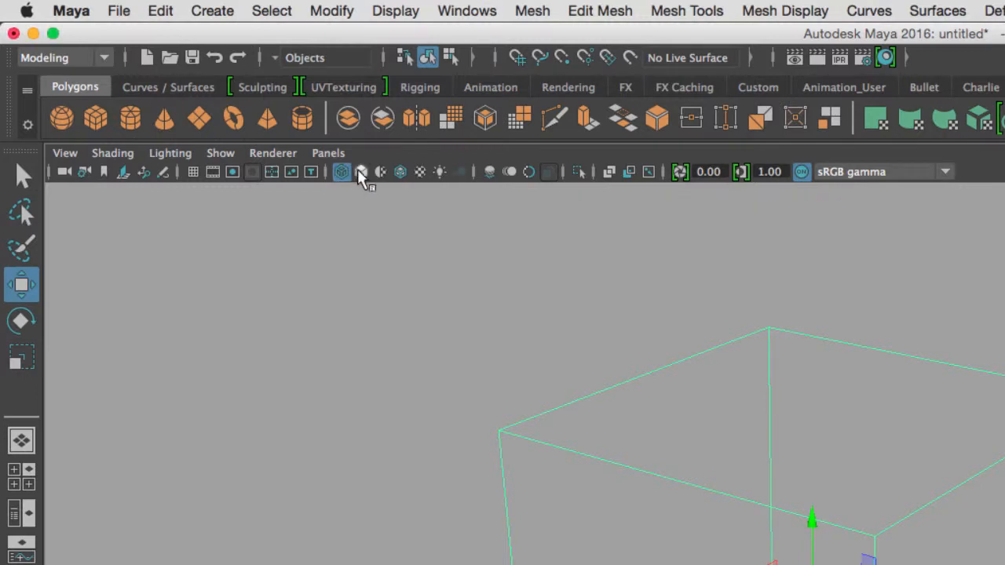
{"action": "mouse_move", "coordinate": [360, 172]}
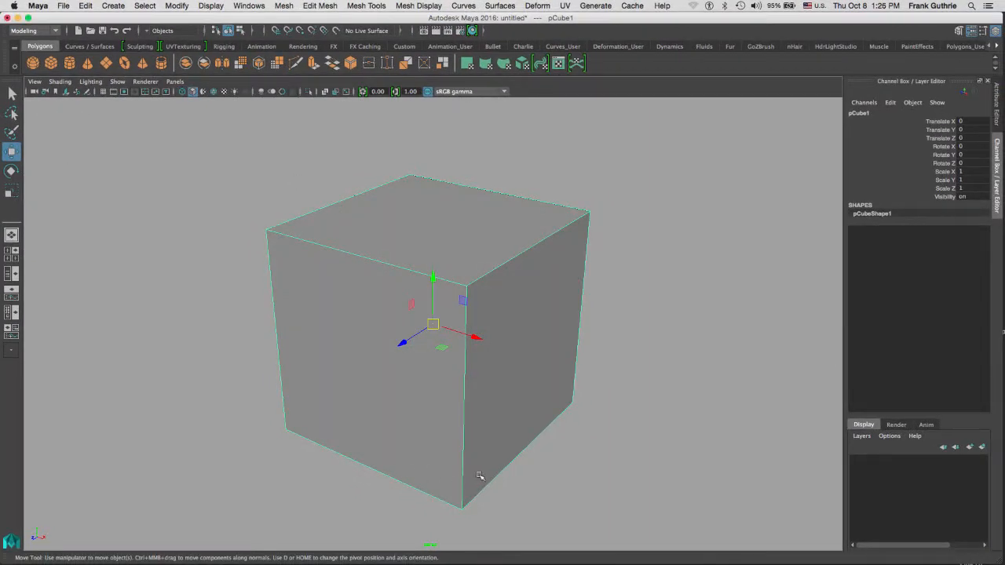
{"action": "mouse_move", "coordinate": [380, 447]}
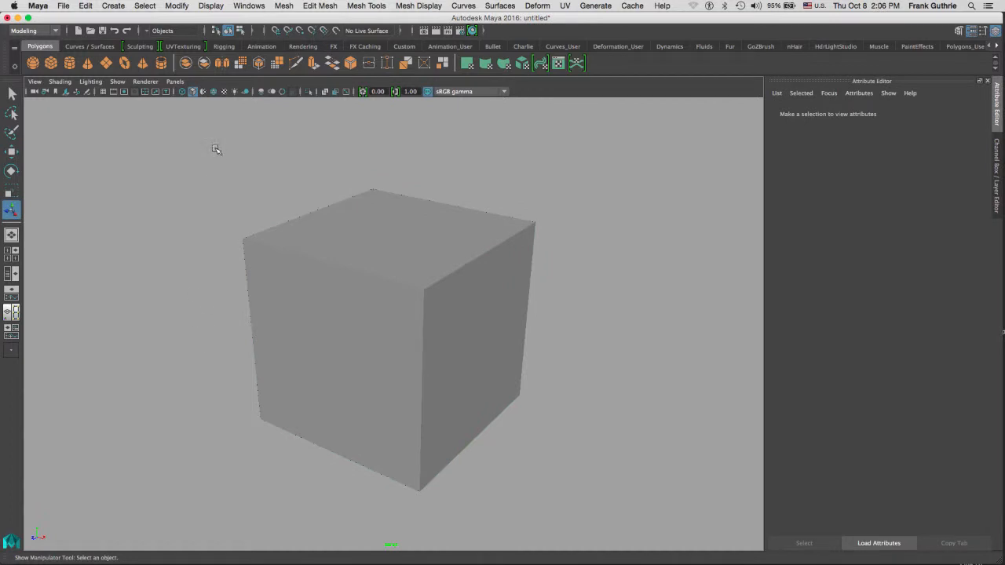
{"action": "mouse_move", "coordinate": [218, 152]}
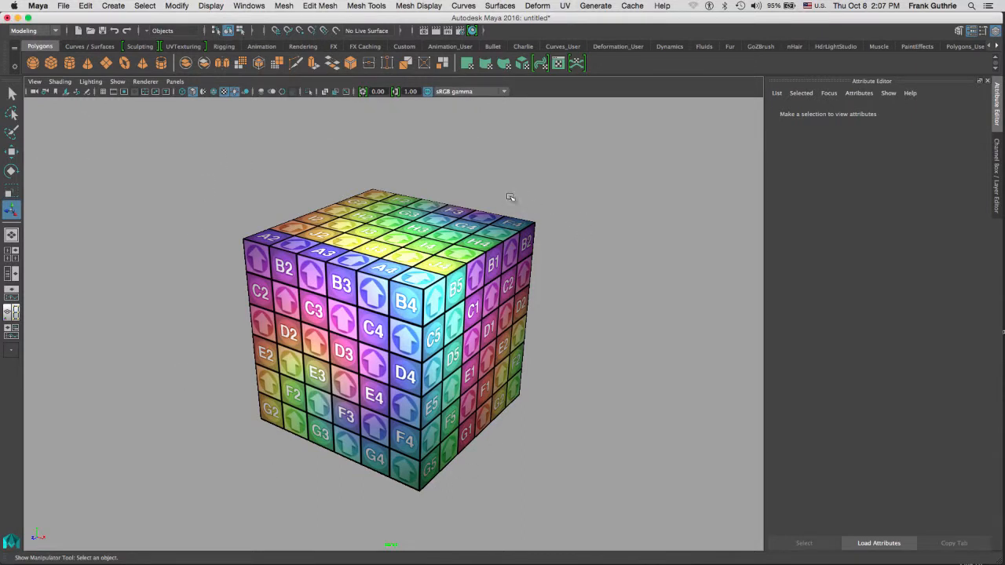
Step: Show the Outliner via Windows, select spotLight1 and lower its intensity so the cube goes black
{"action": "left_click", "coordinate": [249, 5]}
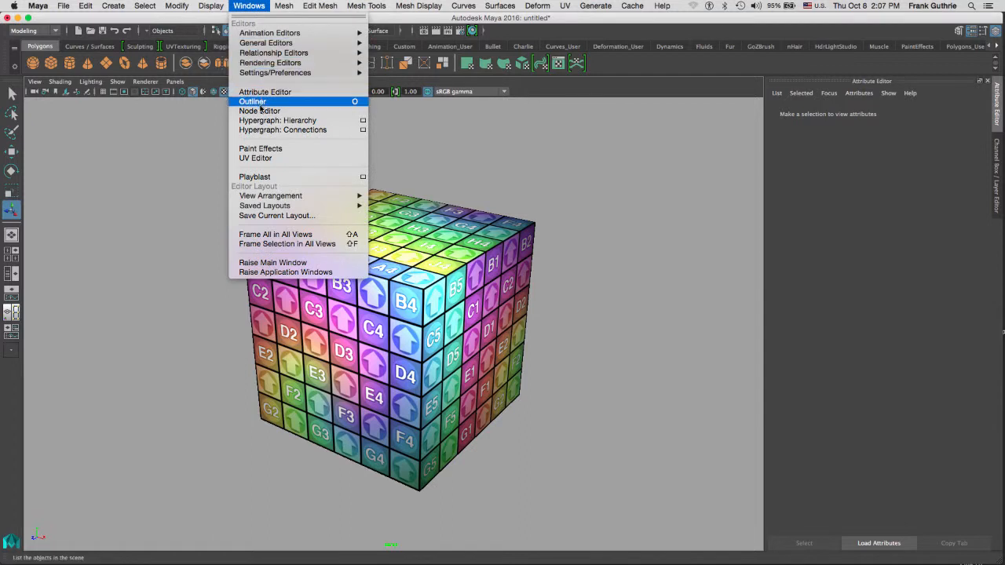
{"action": "left_click", "coordinate": [252, 101]}
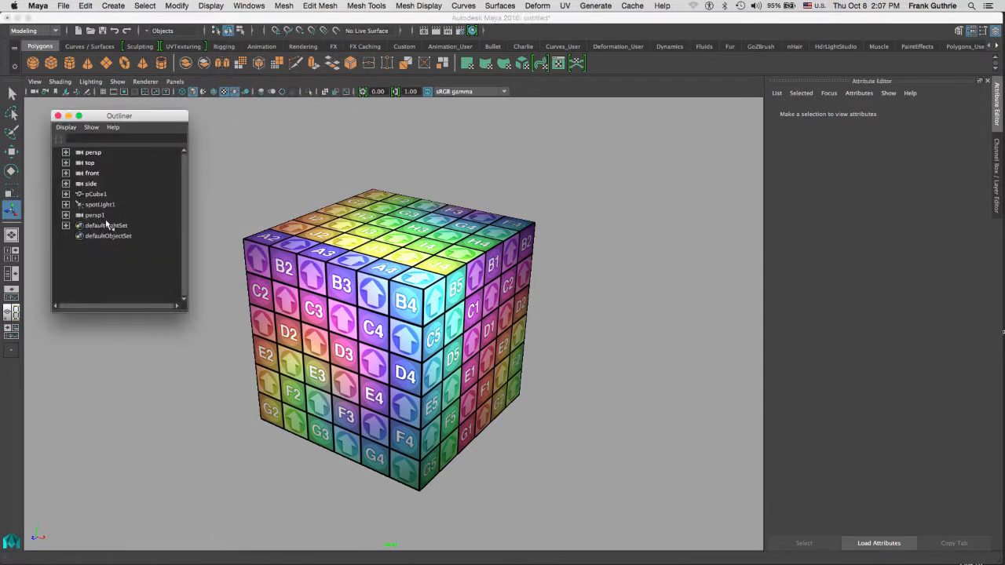
{"action": "left_click", "coordinate": [99, 205]}
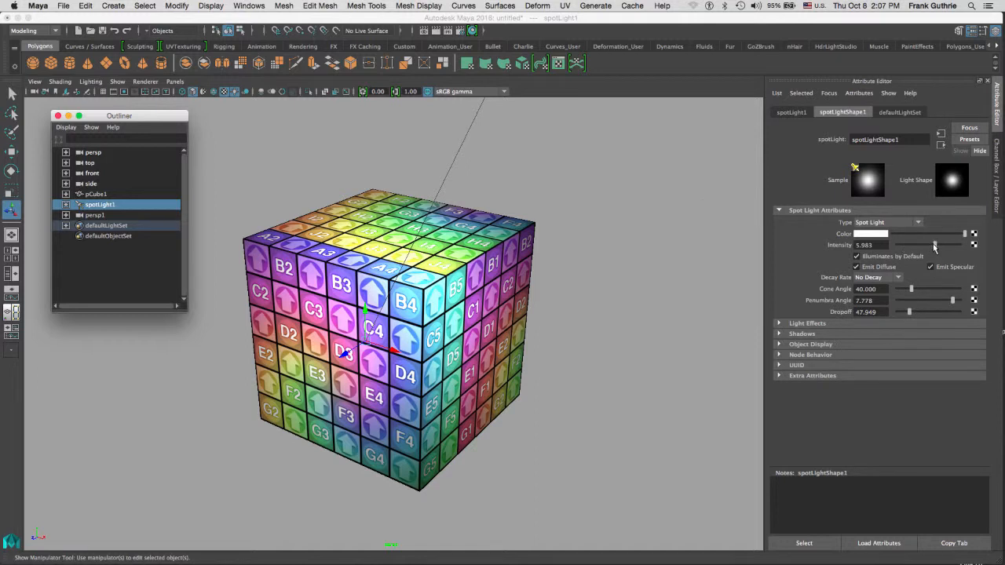
{"action": "left_click_drag", "start_coordinate": [935, 246], "coordinate": [898, 245]}
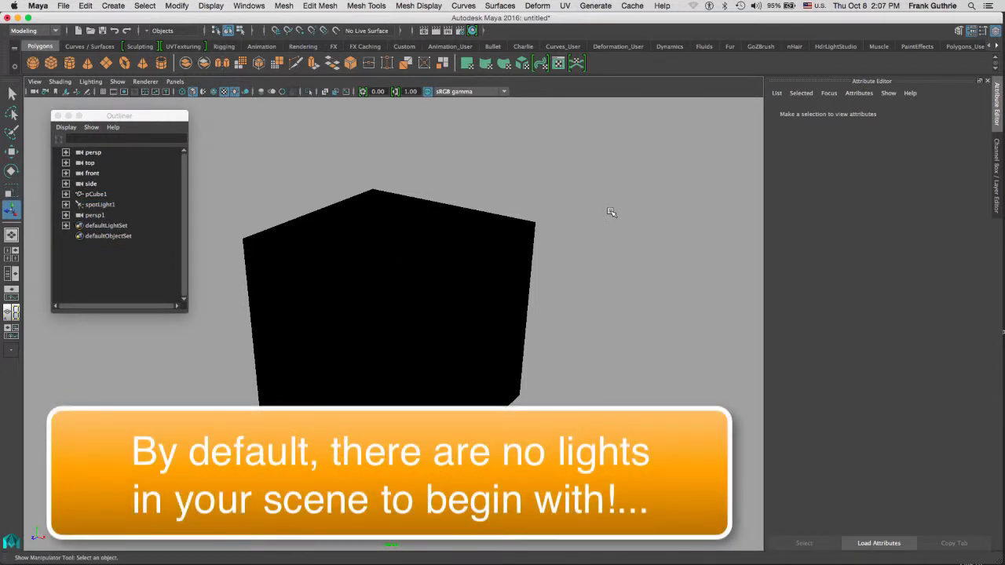
{"action": "mouse_move", "coordinate": [609, 216]}
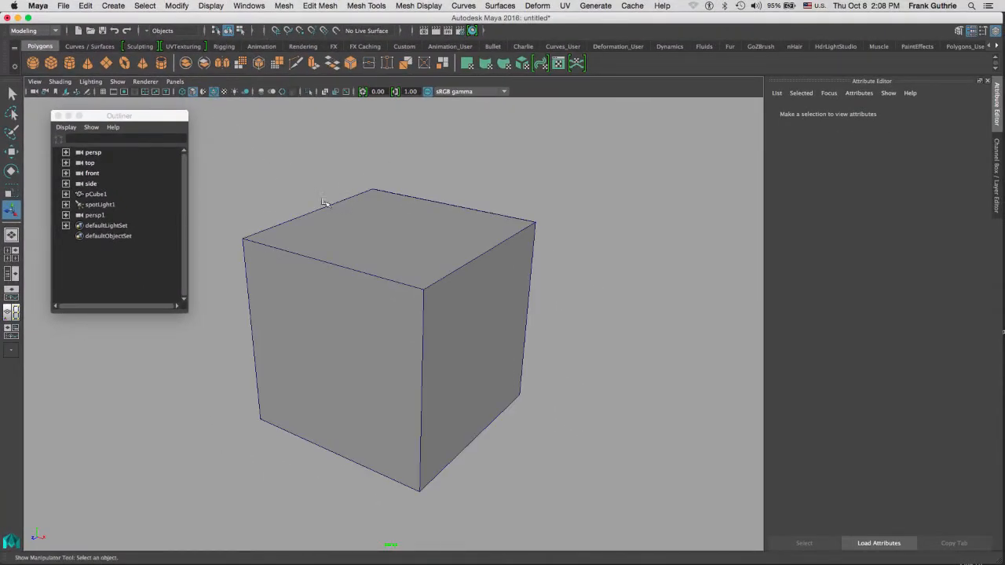
{"action": "mouse_move", "coordinate": [360, 343]}
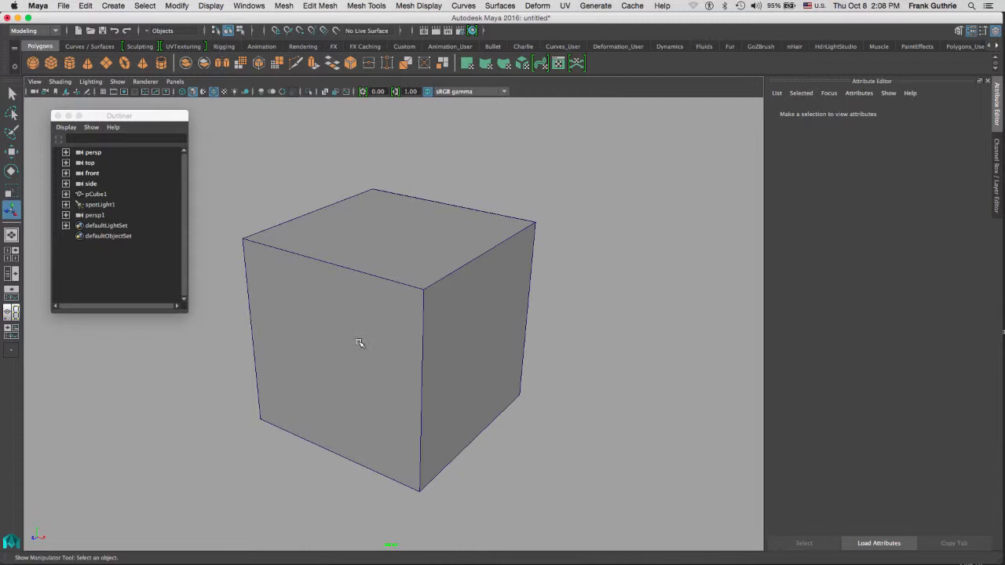
Step: Drag a selection box around the cube to select it
{"action": "left_click_drag", "start_coordinate": [360, 343], "coordinate": [438, 226]}
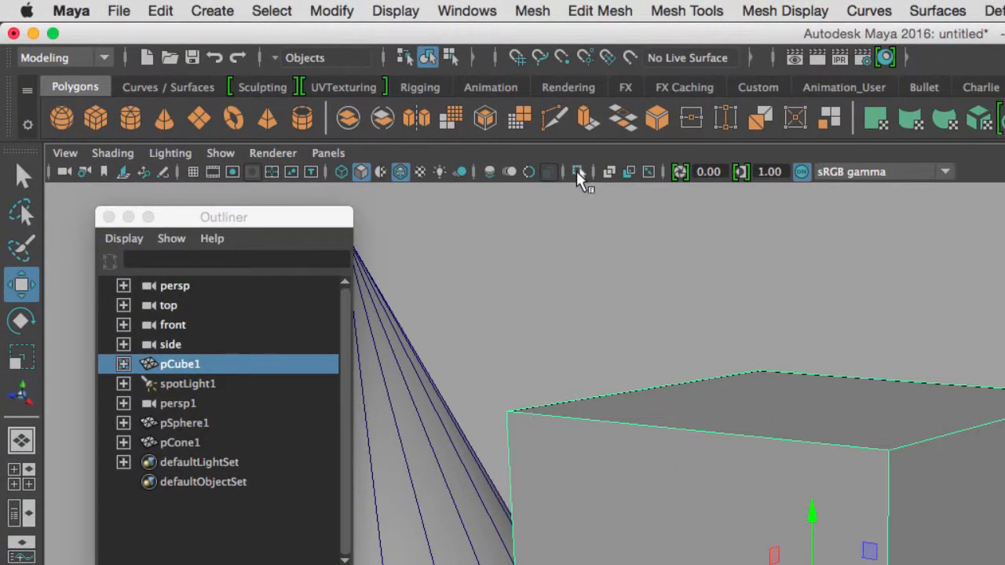
{"action": "mouse_move", "coordinate": [578, 172]}
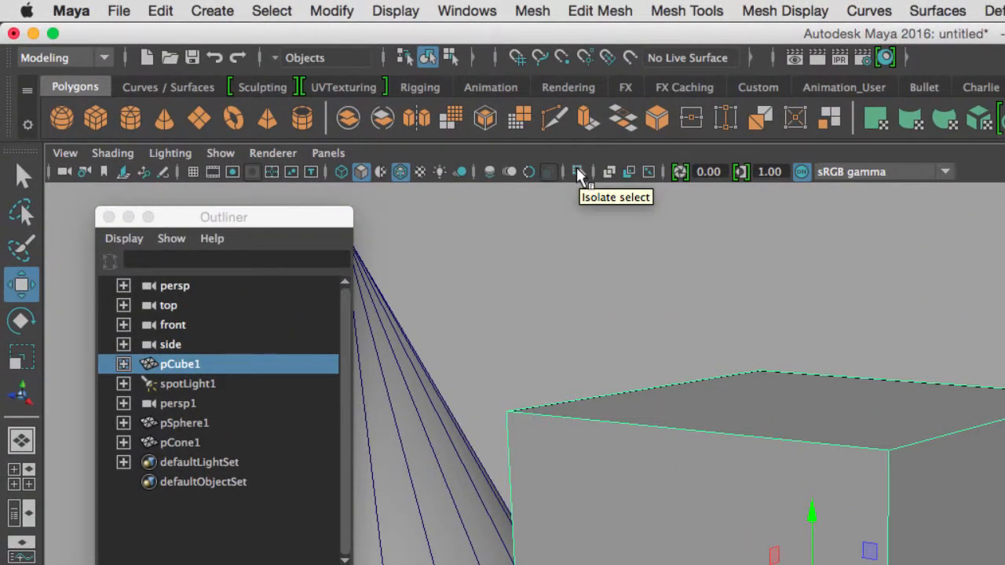
{"action": "mouse_move", "coordinate": [580, 173]}
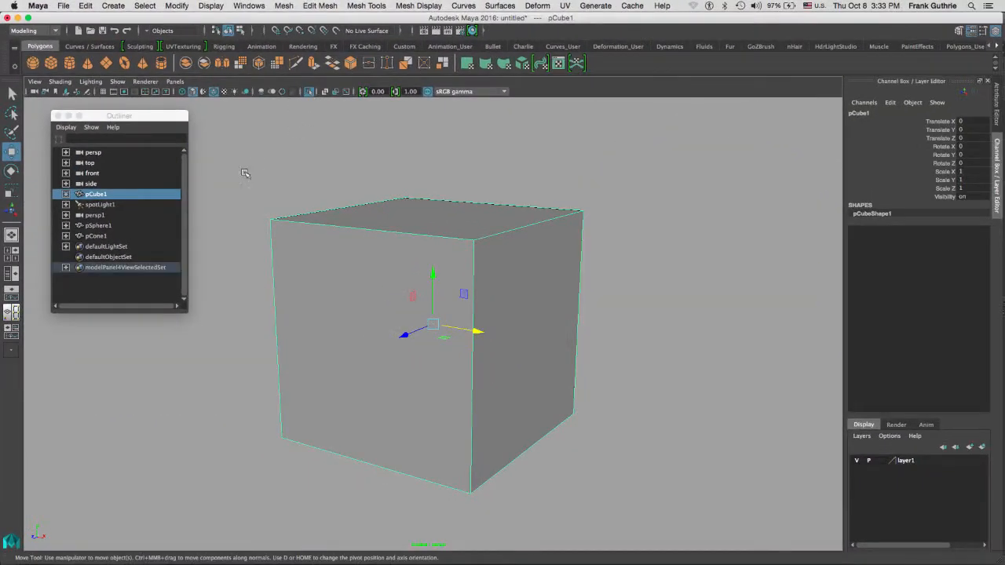
{"action": "mouse_move", "coordinate": [335, 198]}
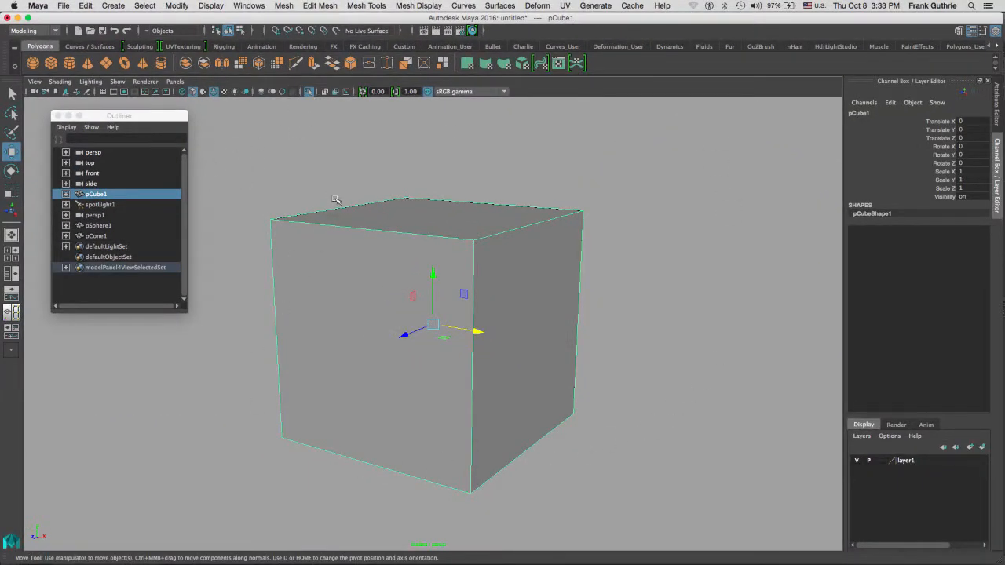
{"action": "mouse_move", "coordinate": [391, 171]}
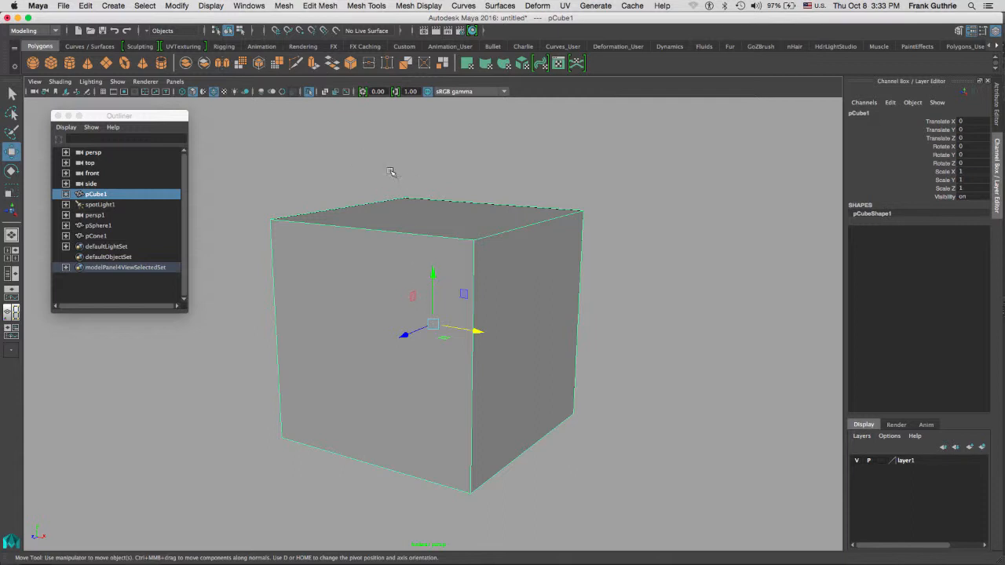
{"action": "mouse_move", "coordinate": [397, 163]}
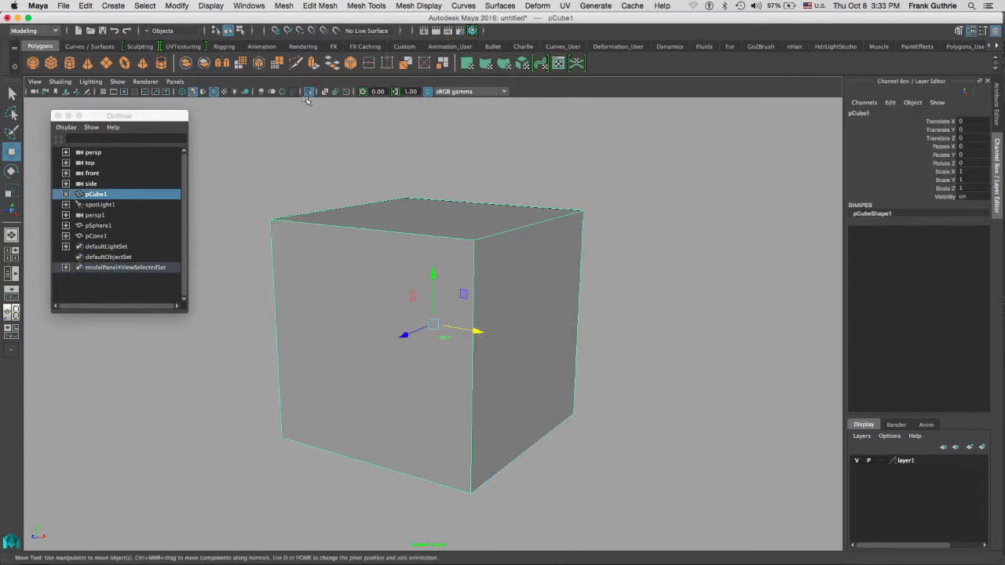
{"action": "mouse_move", "coordinate": [308, 91]}
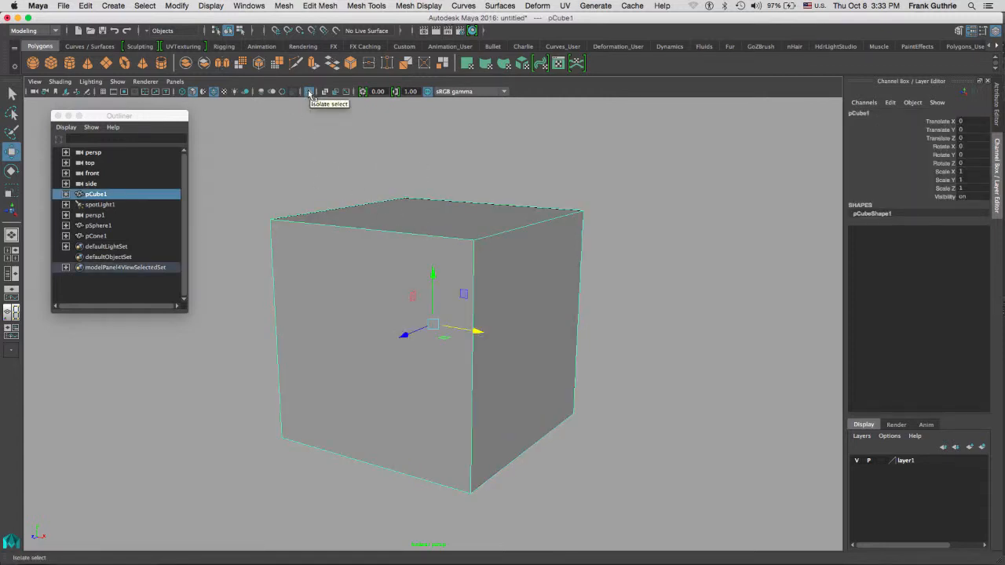
Step: Deselect the isolated cube by clicking empty viewport space
{"action": "left_click", "coordinate": [309, 91]}
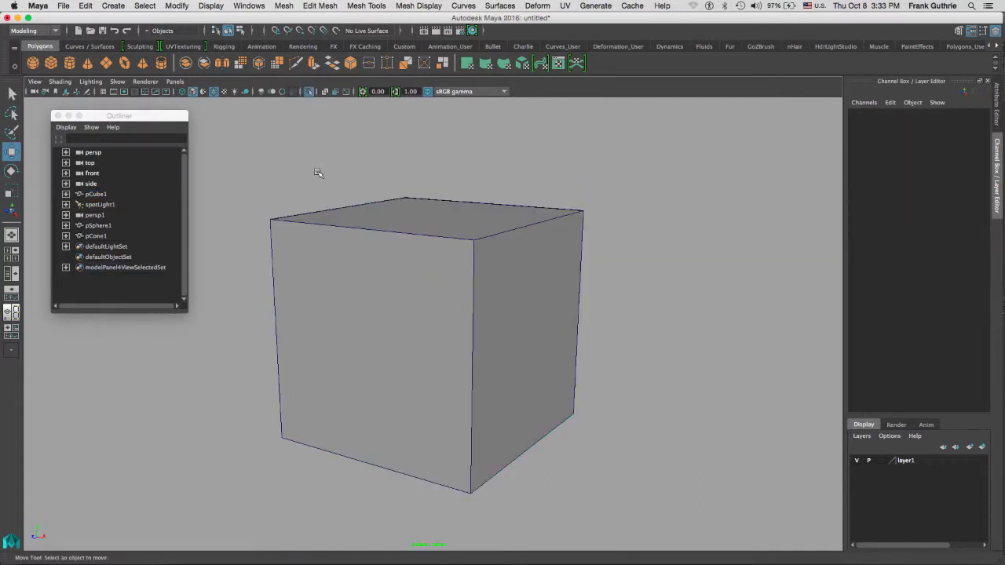
{"action": "mouse_move", "coordinate": [321, 163]}
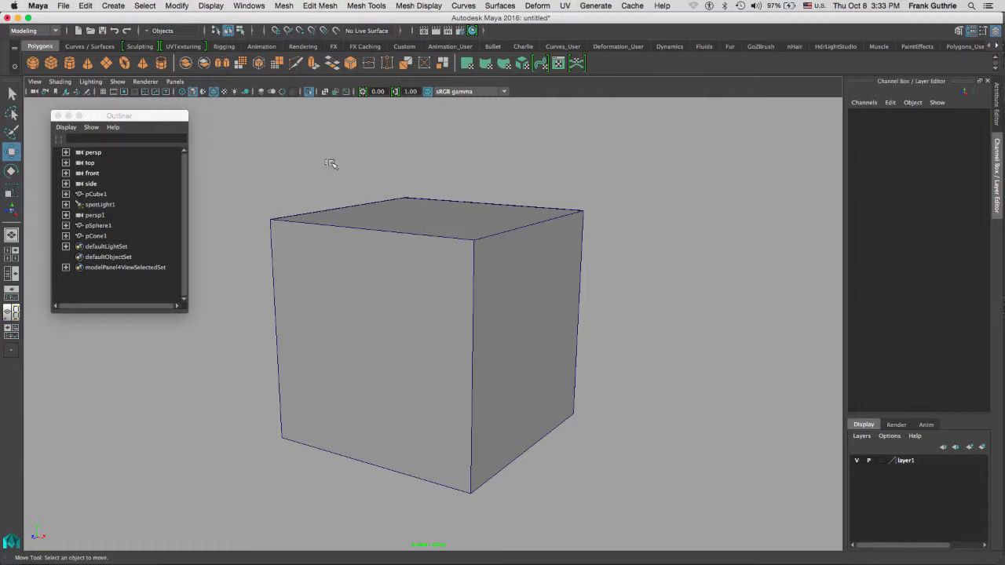
Step: Turn on X-ray display so the cube's back edges show through, then orbit around it
{"action": "left_click", "coordinate": [428, 346]}
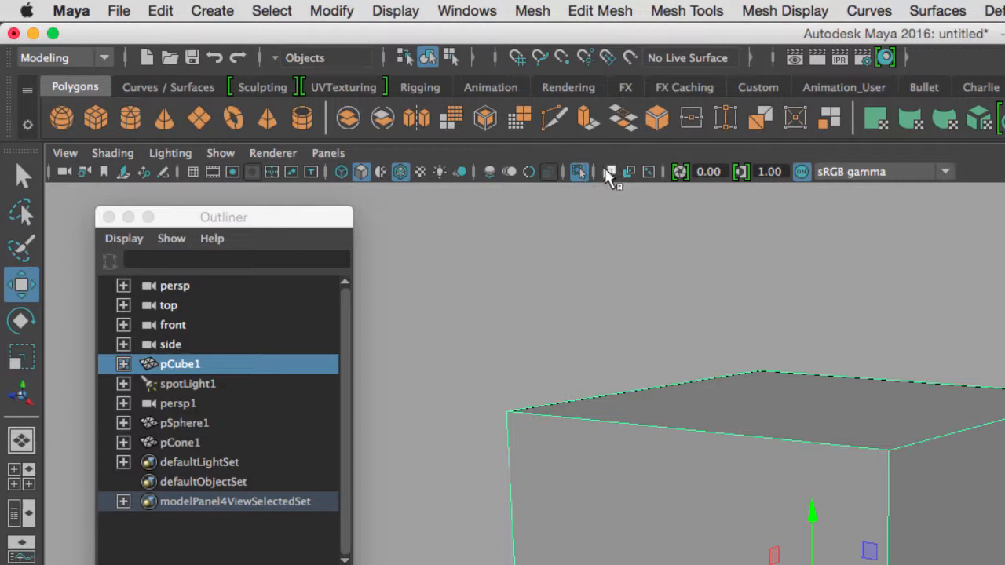
{"action": "mouse_move", "coordinate": [611, 172]}
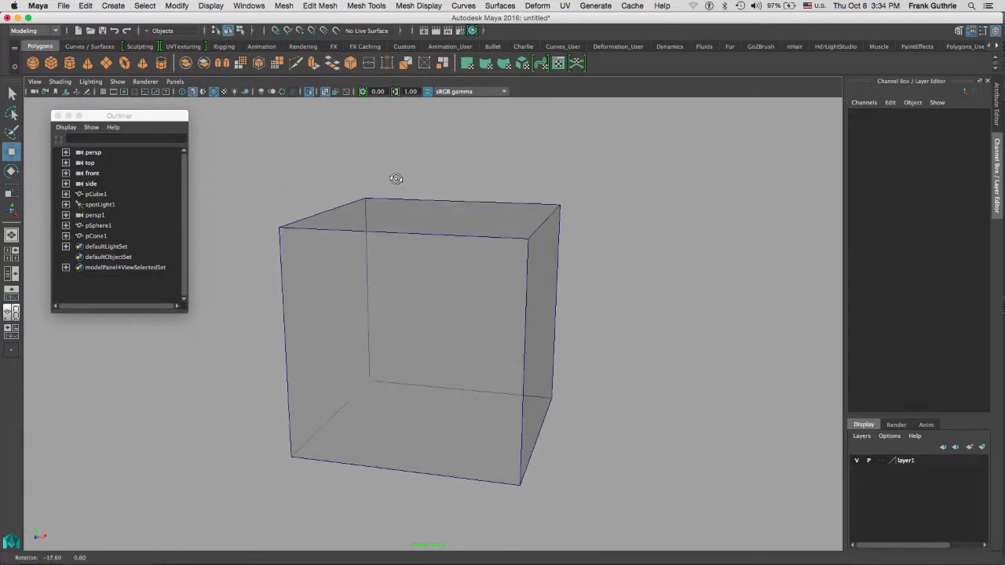
{"action": "left_click_drag", "start_coordinate": [397, 179], "coordinate": [338, 195]}
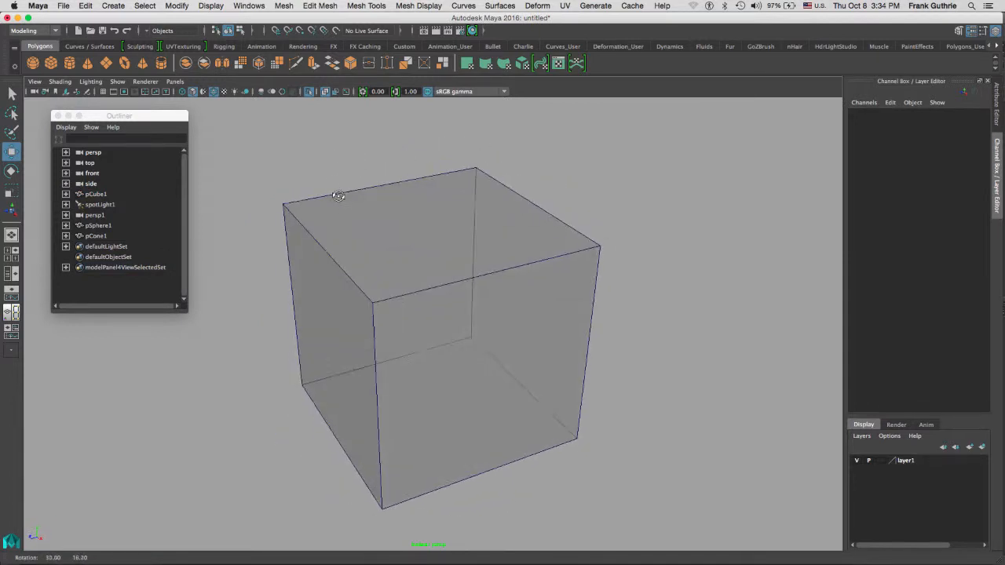